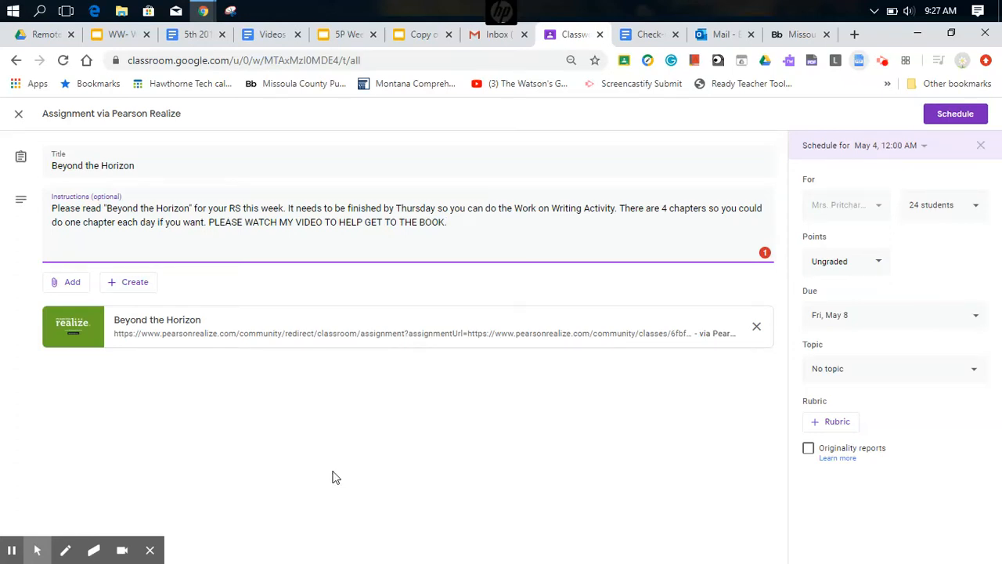
pyautogui.moveTo(125, 398)
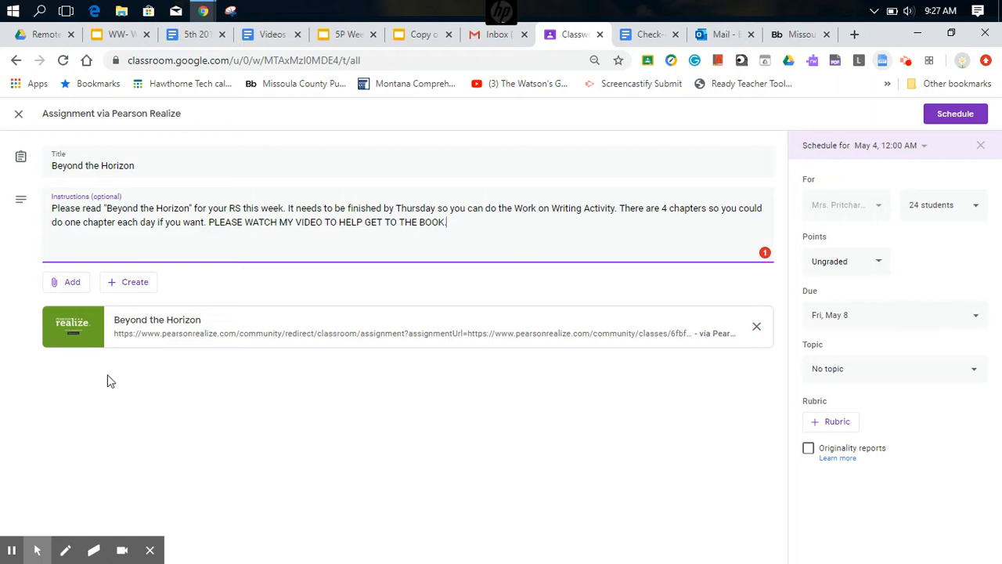
pyautogui.moveTo(75, 325)
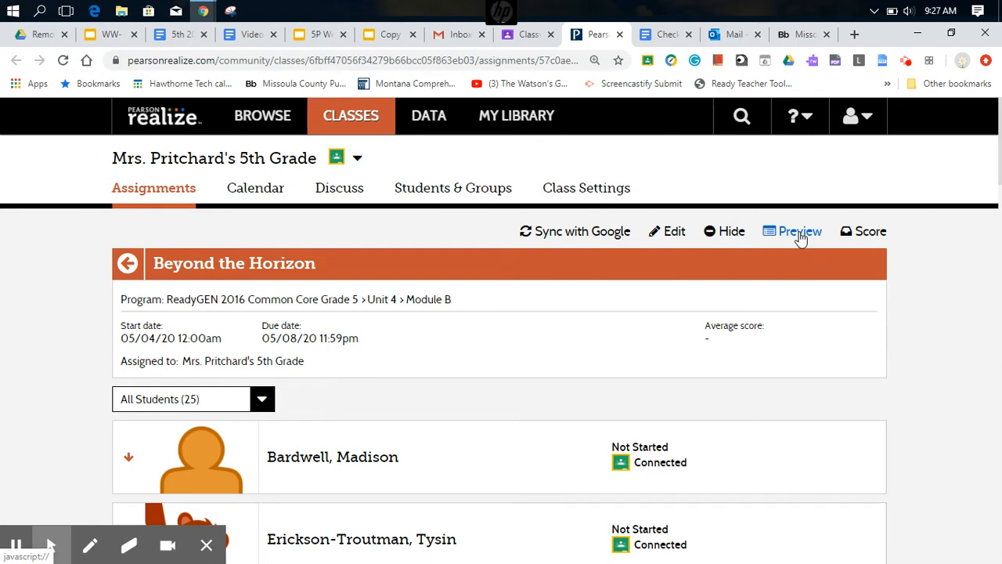
pyautogui.click(800, 231)
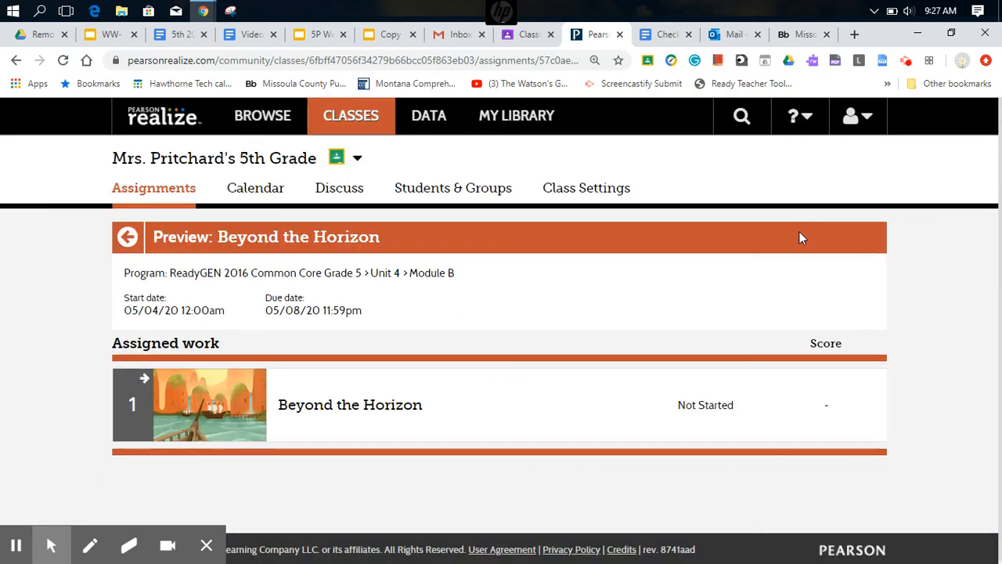
pyautogui.click(17, 61)
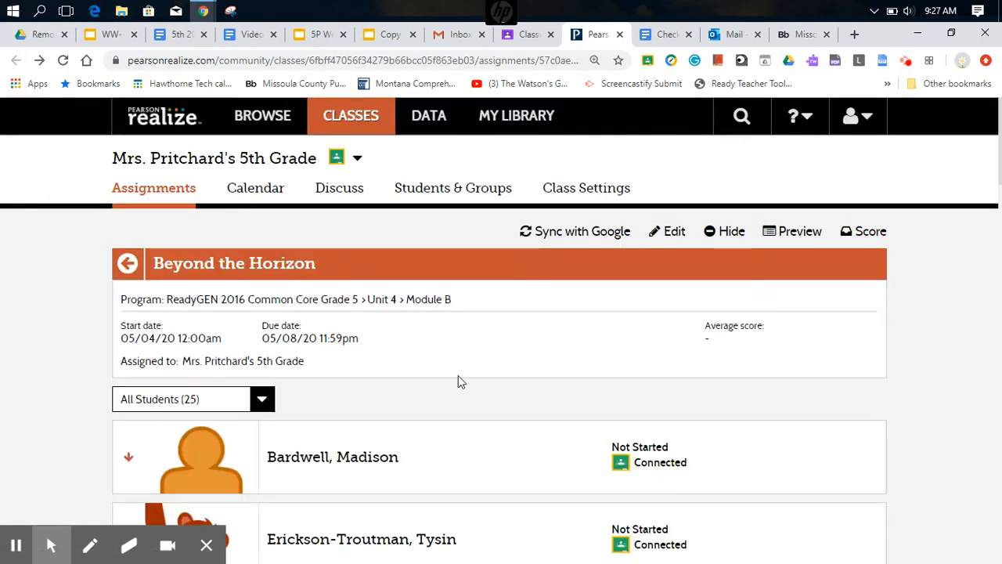
pyautogui.scroll(-3)
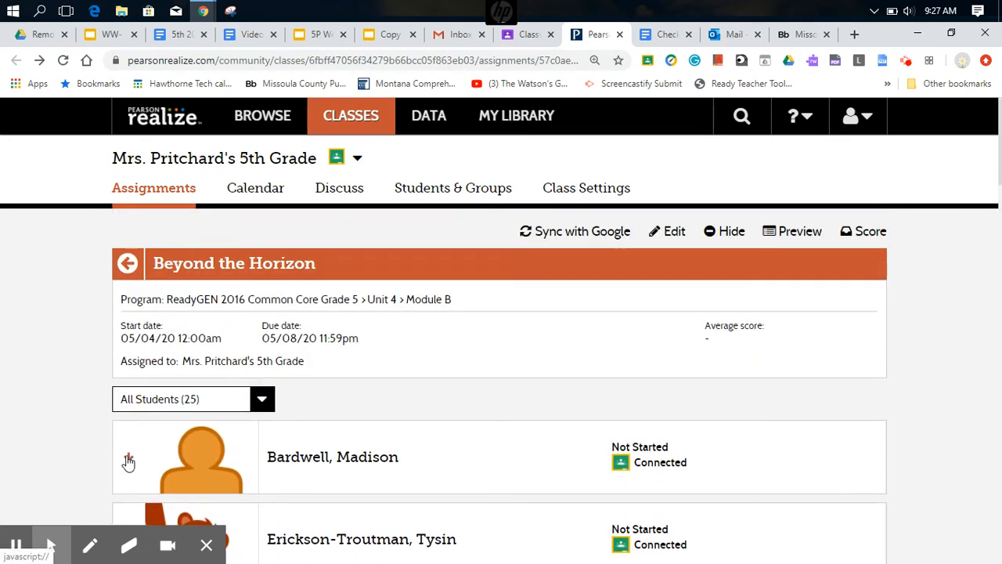
pyautogui.click(128, 457)
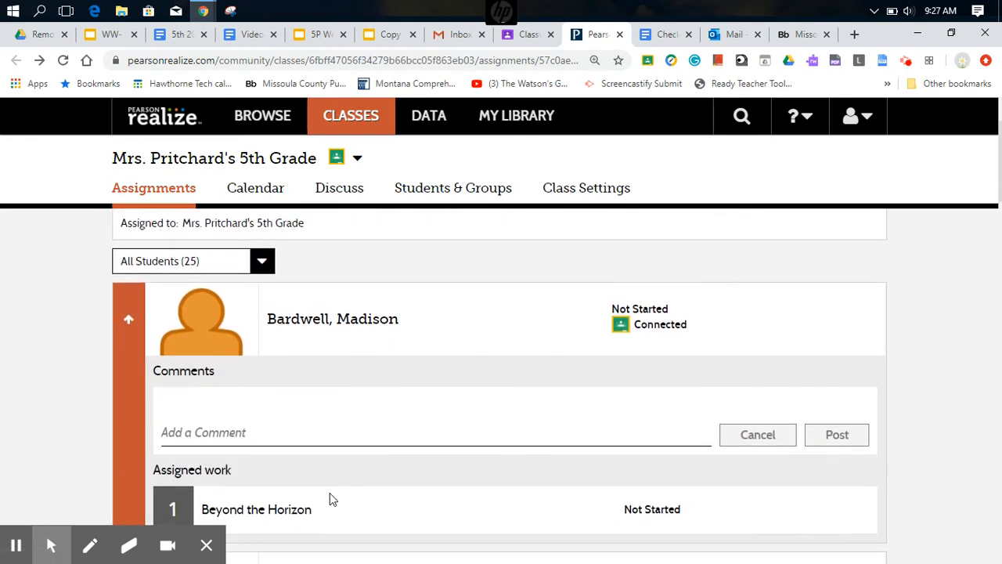
pyautogui.scroll(-3)
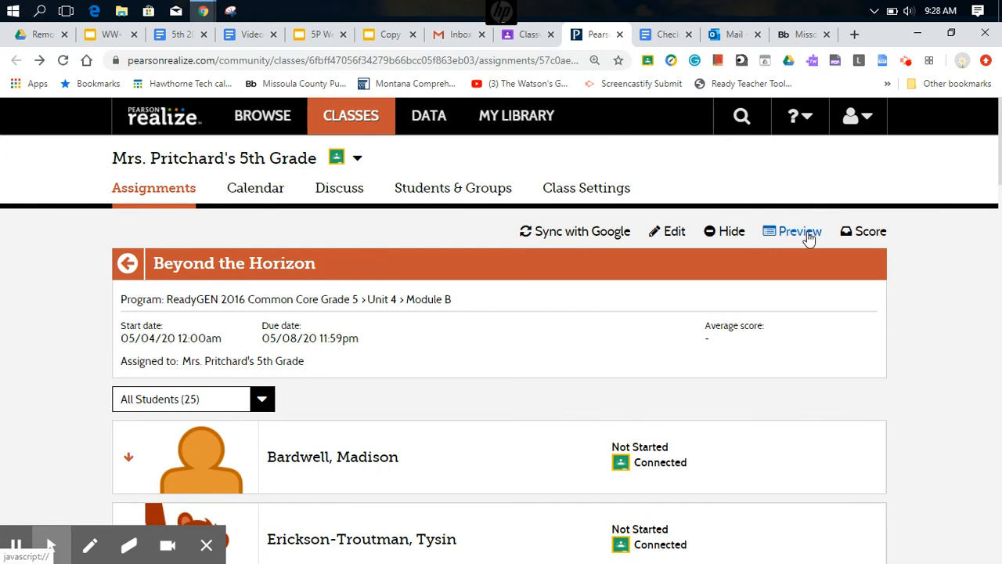
# Preview the assignment as students see it and open the Beyond the Horizon cover in Realize Reader.
pyautogui.click(799, 231)
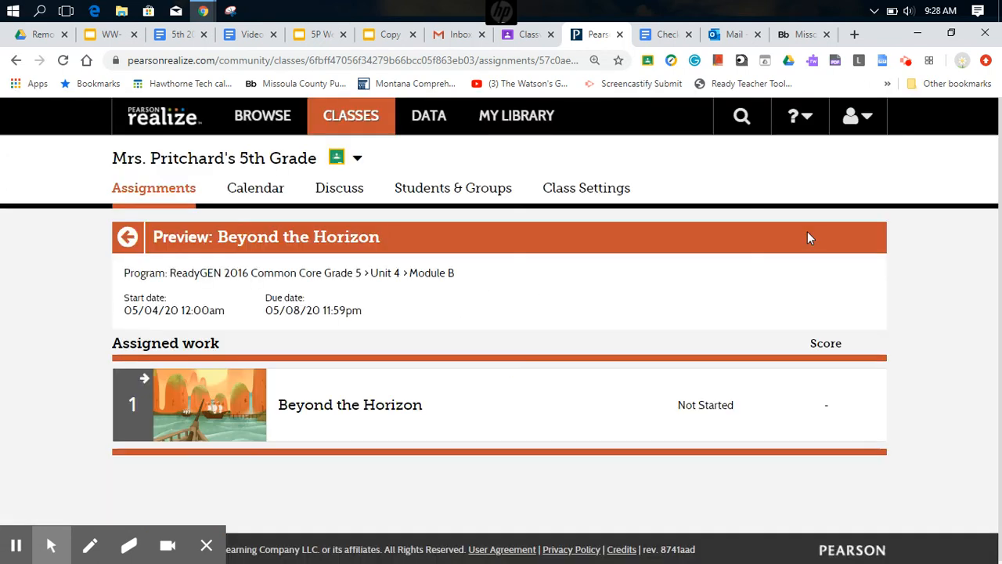
pyautogui.moveTo(230, 408)
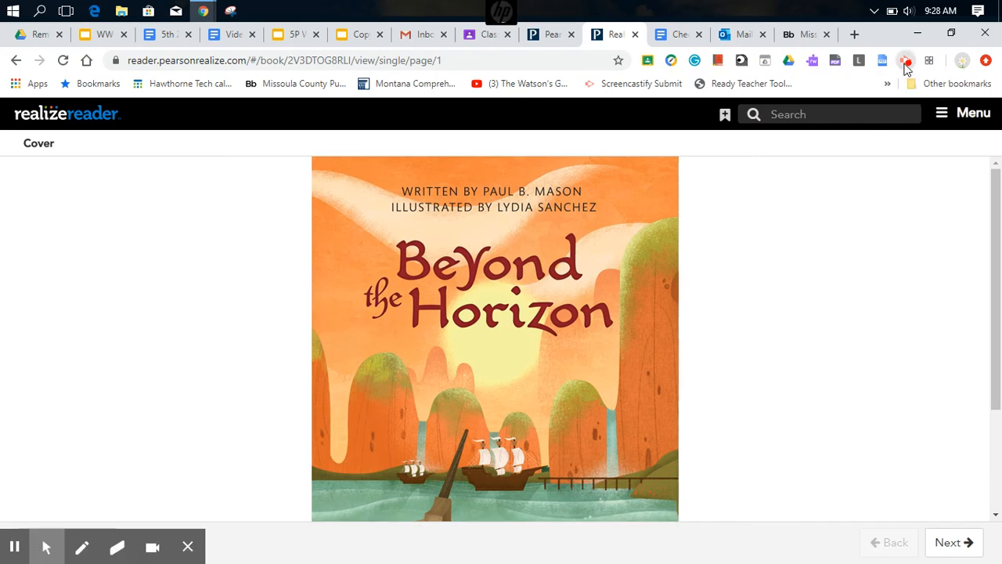
pyautogui.click(906, 60)
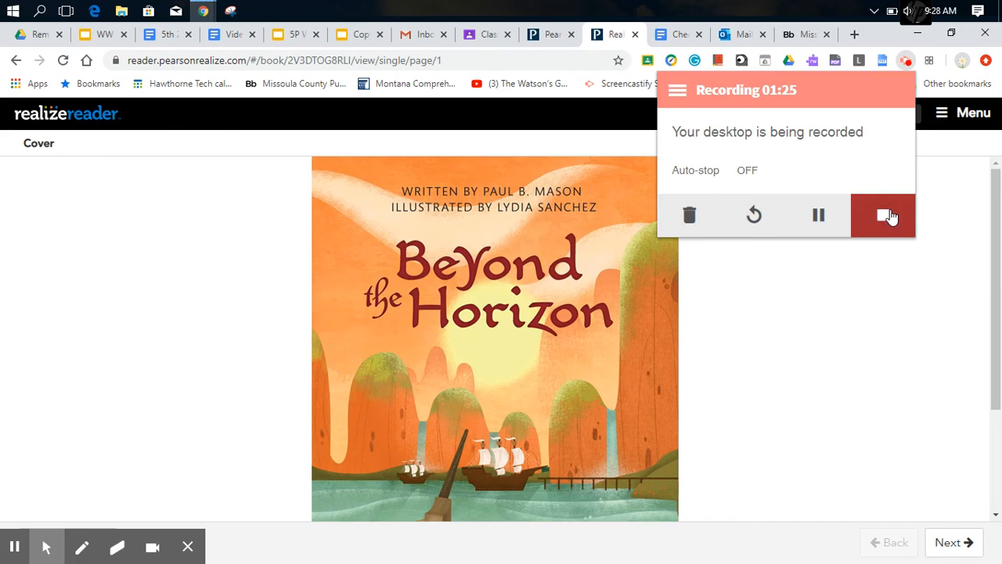